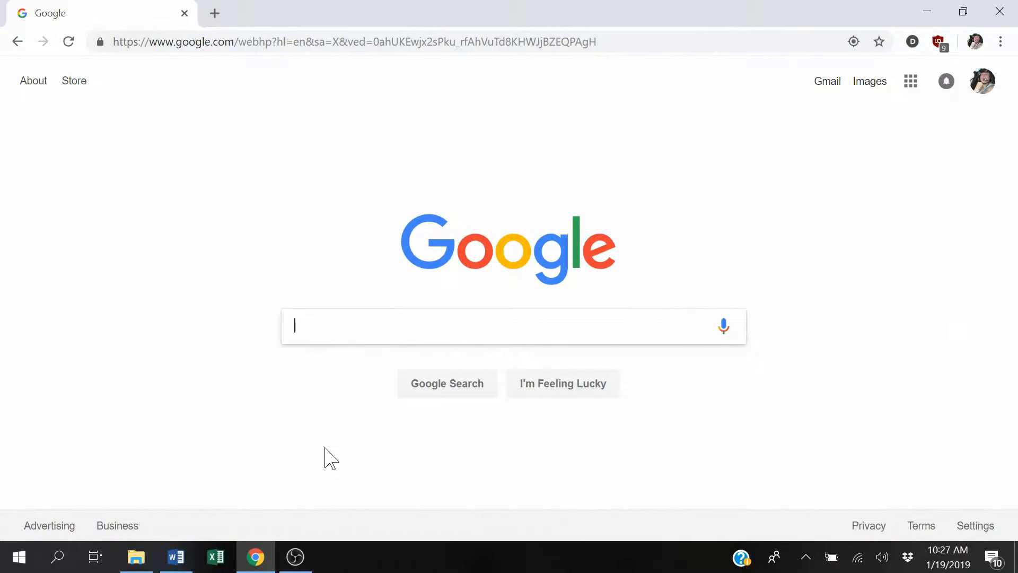
Step: Search Google for "ableton live lite" via the first autocomplete suggestion
text(ableton live lite)
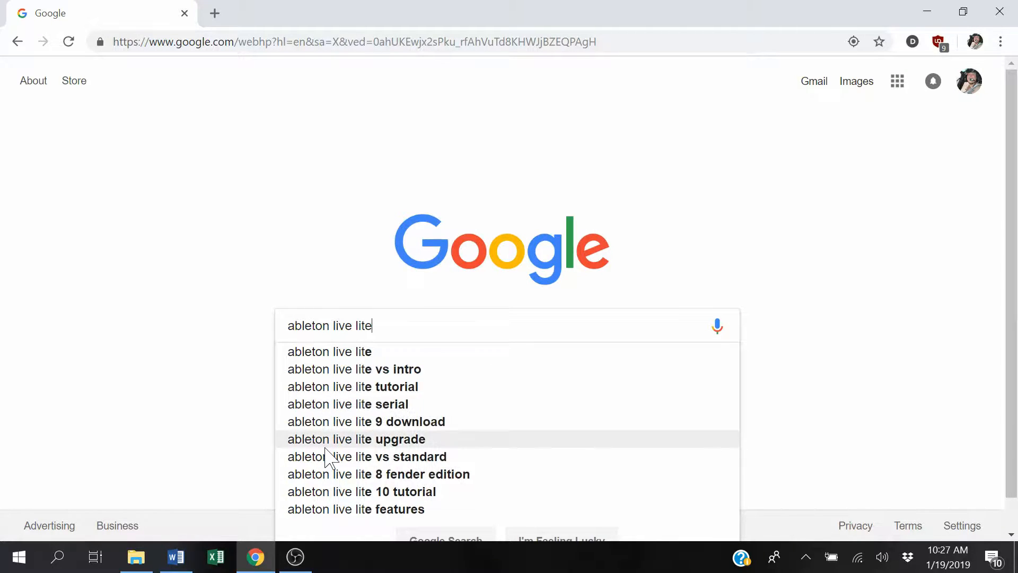
mouse_move(364, 351)
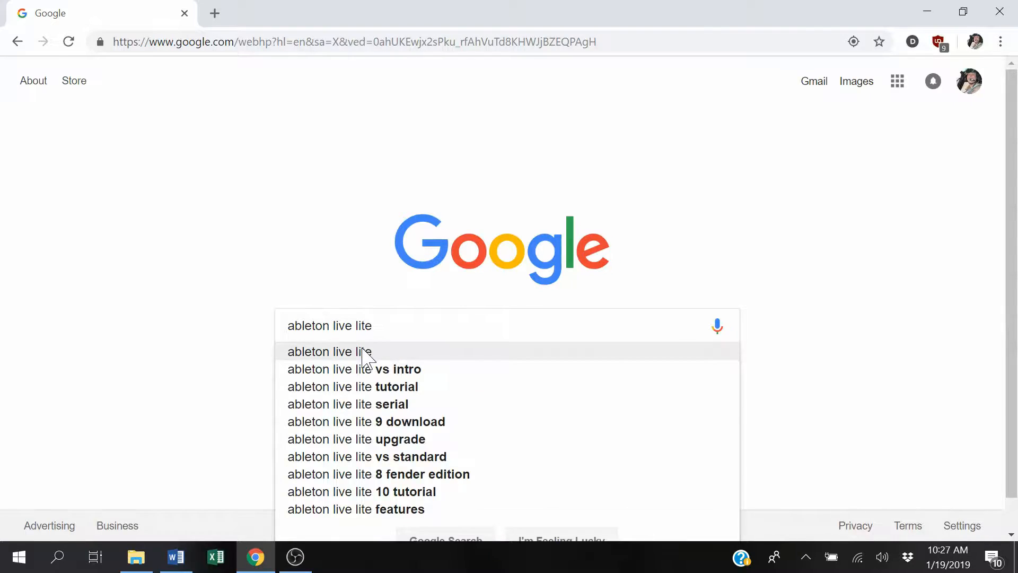
click(329, 351)
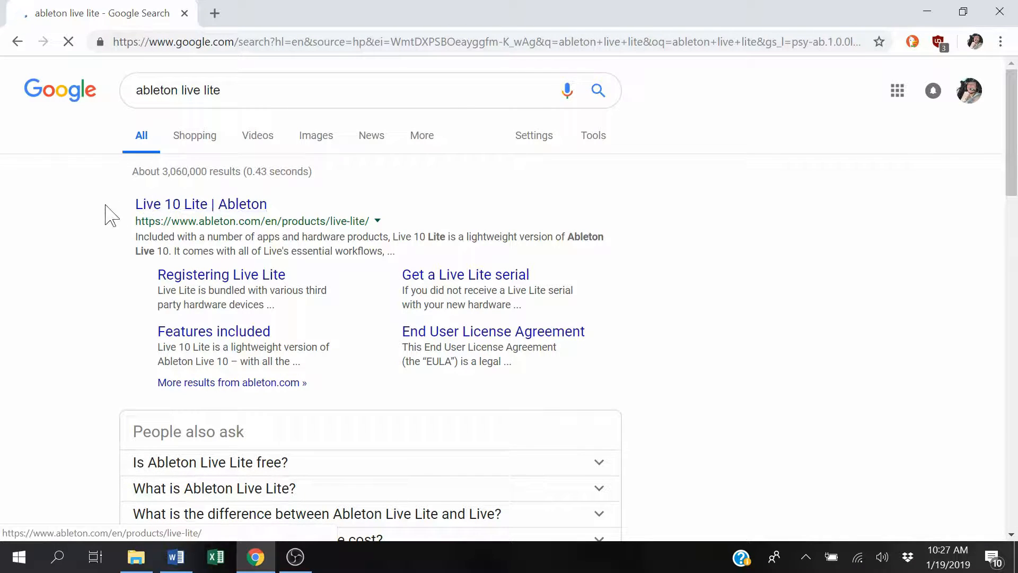
Step: Open the "Live 10 Lite | Ableton" result to reach Ableton's download page
click(201, 204)
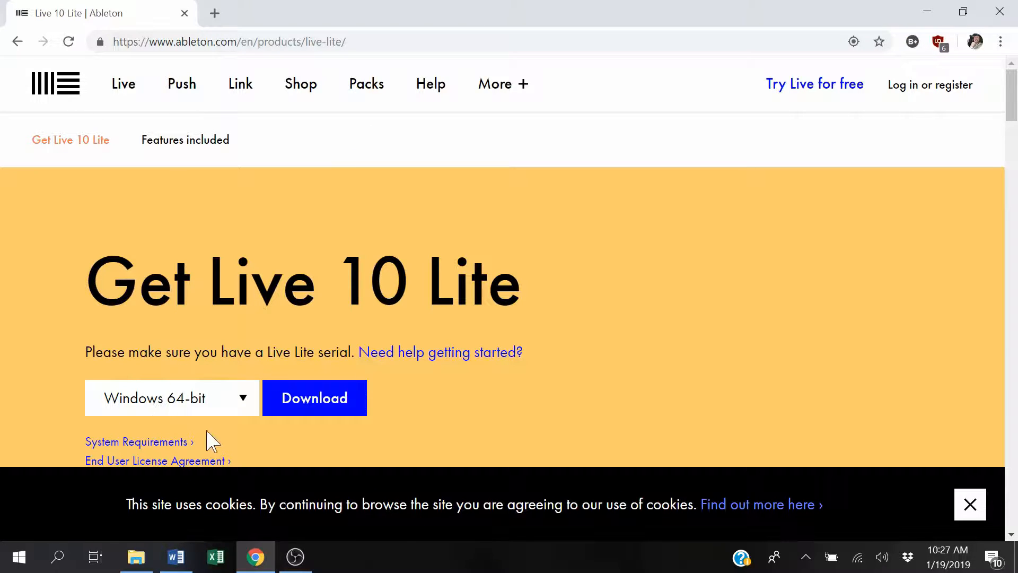
Step: Keep Windows 64-bit as the platform and start the Live 10 Lite zip download
click(172, 397)
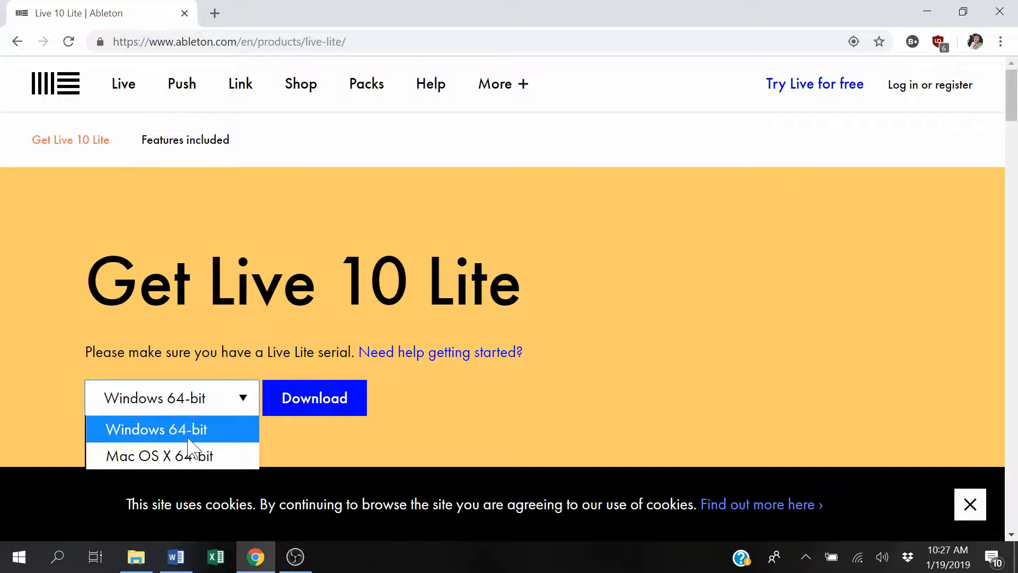
mouse_move(153, 455)
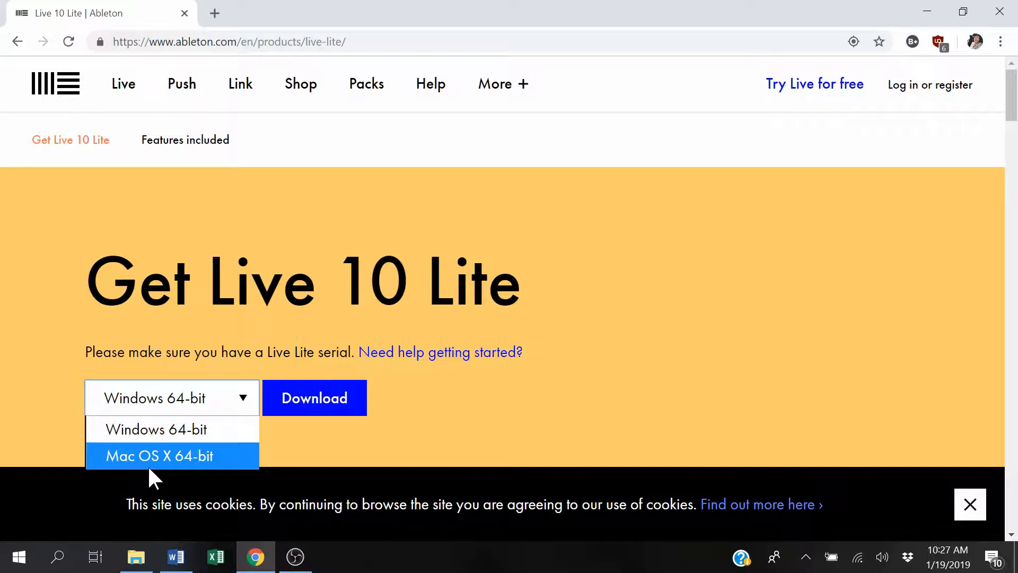
mouse_move(217, 474)
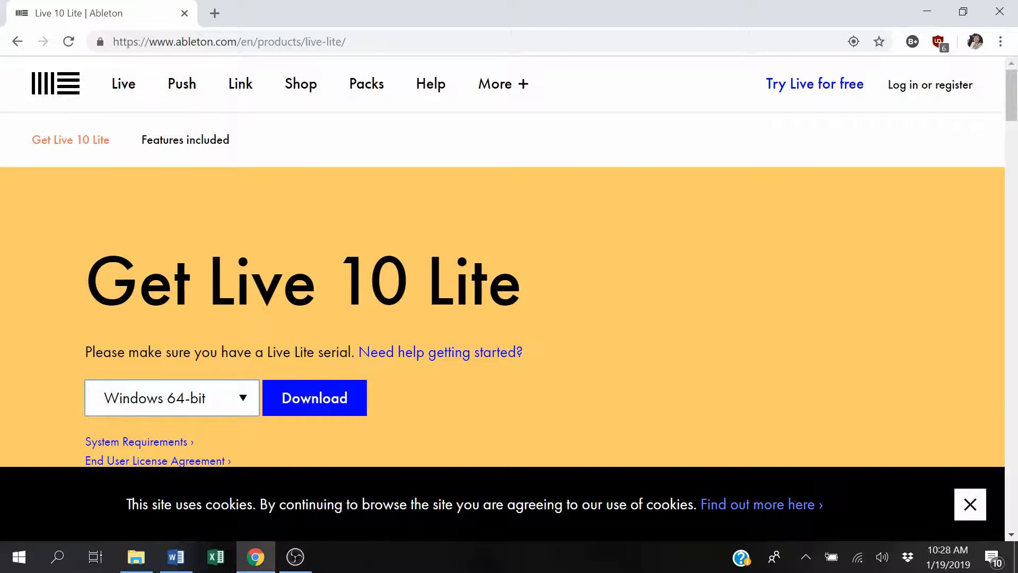
mouse_move(328, 401)
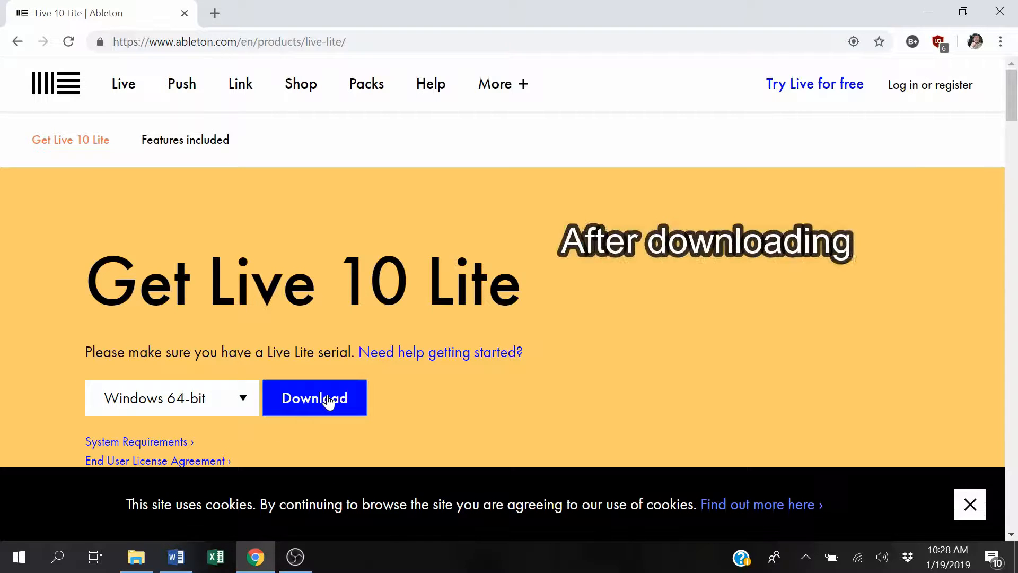
click(314, 398)
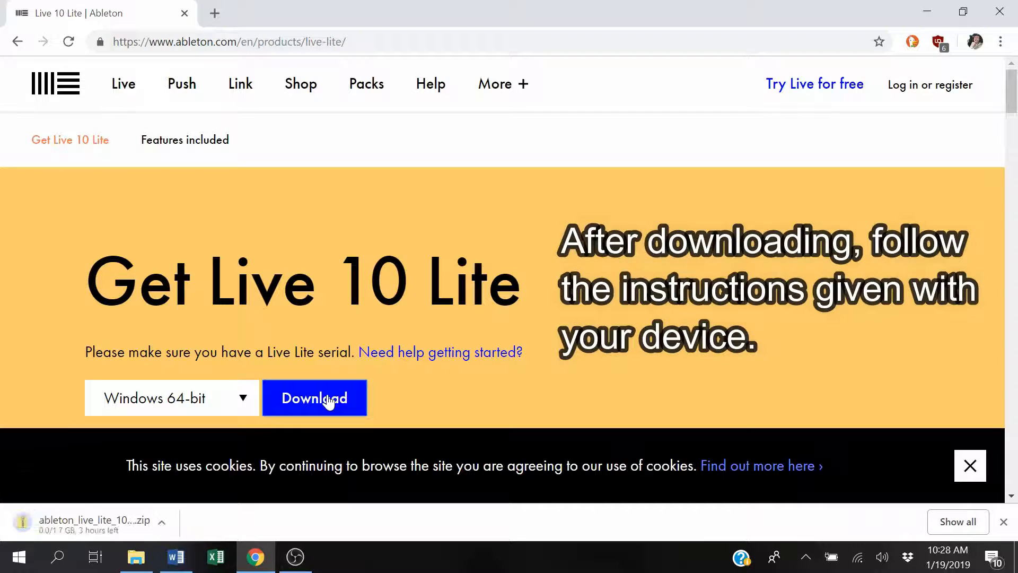